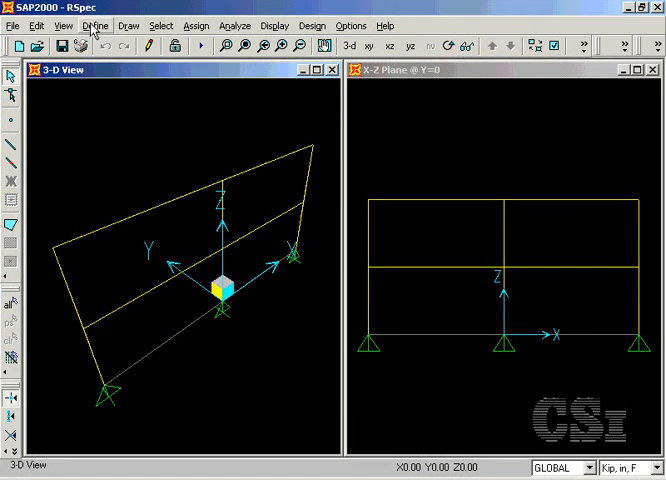
# Step: Inspect the MODAL case settings from Define > Analysis Cases and accept them unchanged
pyautogui.click(94, 24)
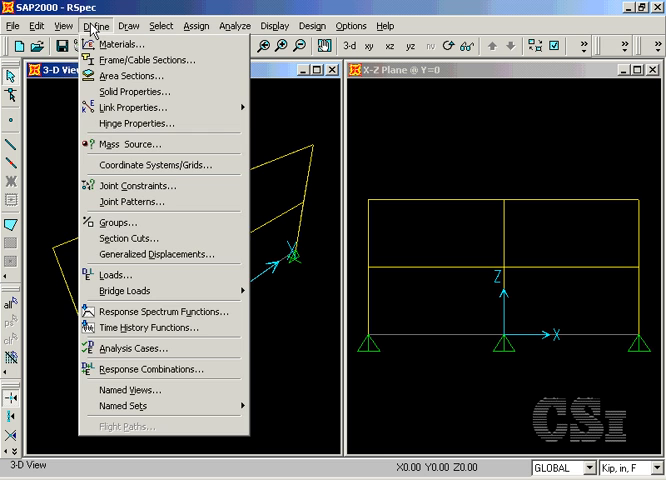
pyautogui.moveTo(132, 348)
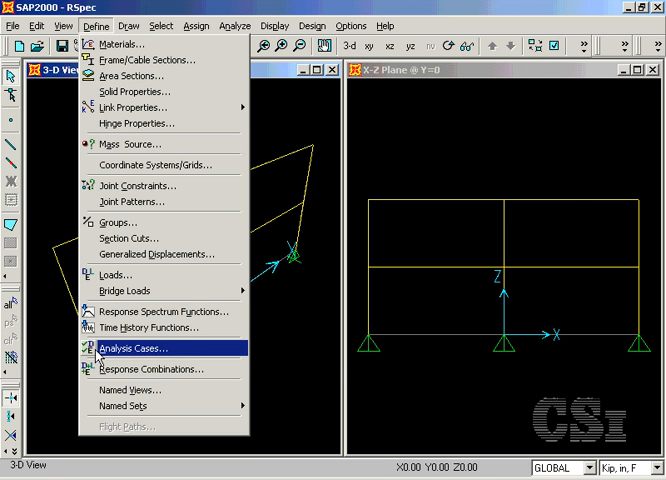
pyautogui.click(136, 348)
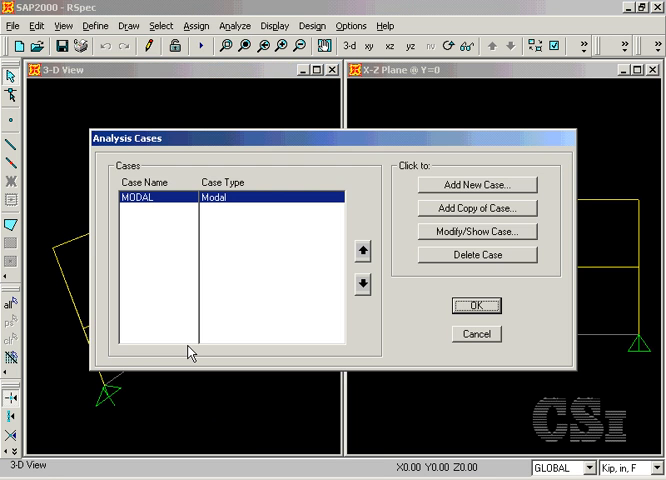
pyautogui.moveTo(156, 208)
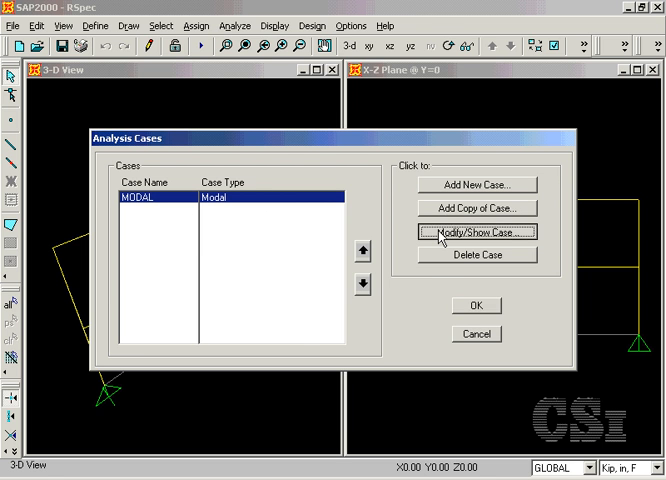
pyautogui.click(476, 232)
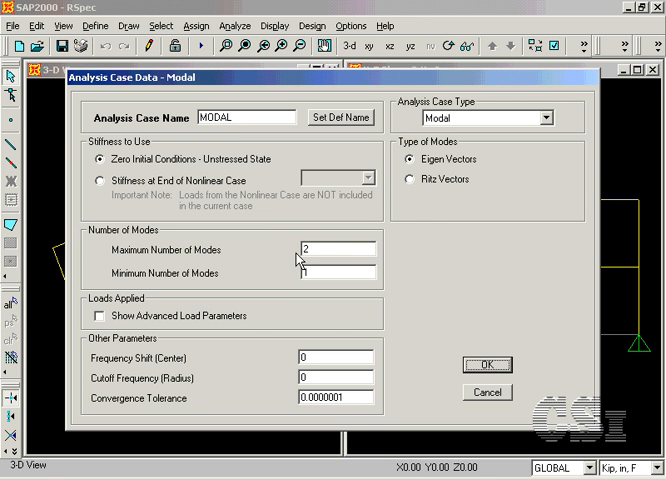
pyautogui.moveTo(418, 340)
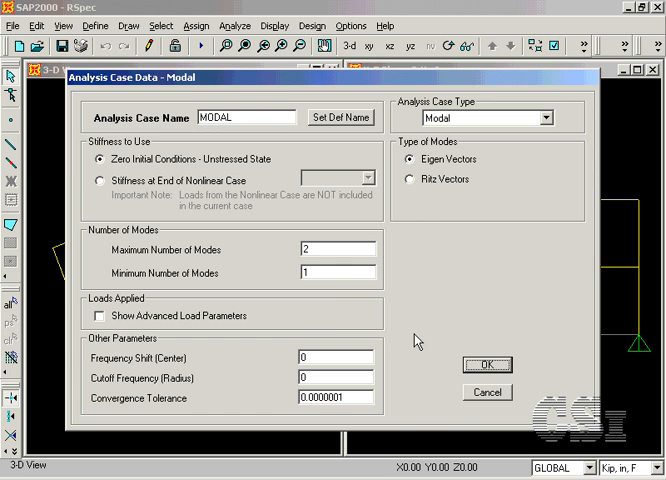
pyautogui.click(488, 364)
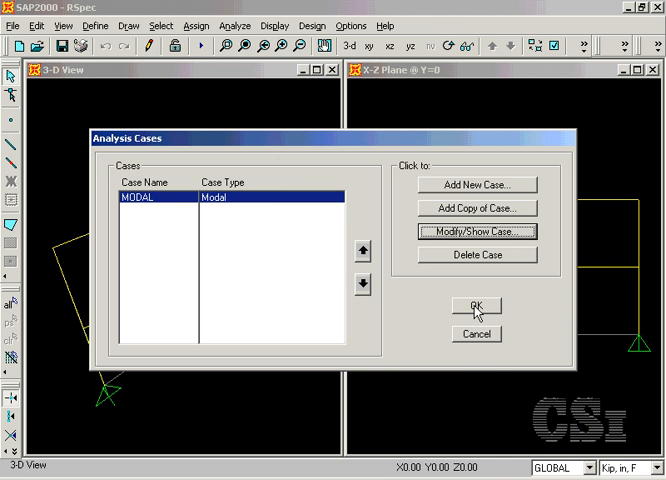
# Step: Leave Analysis Cases and choose UBC97 Spectrum as the response spectrum function type to add
pyautogui.click(476, 306)
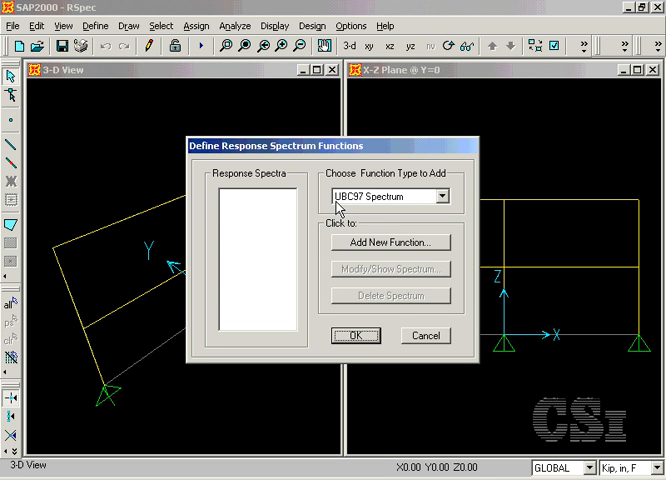
pyautogui.moveTo(398, 208)
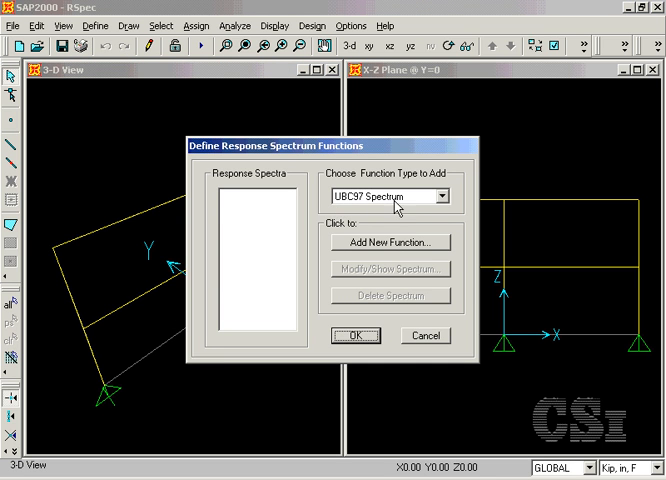
pyautogui.click(444, 196)
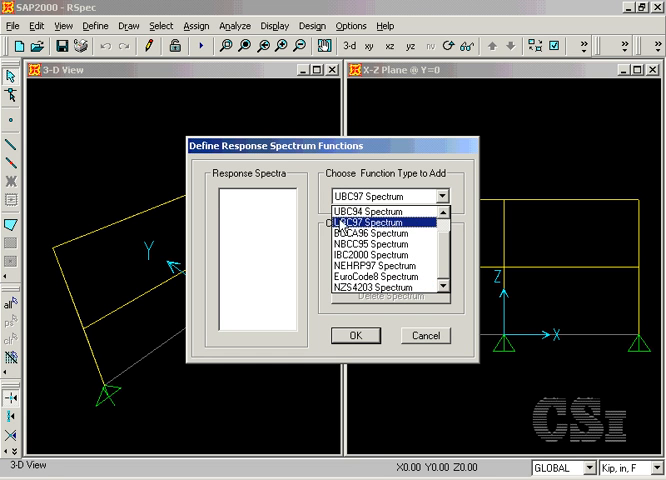
pyautogui.click(384, 216)
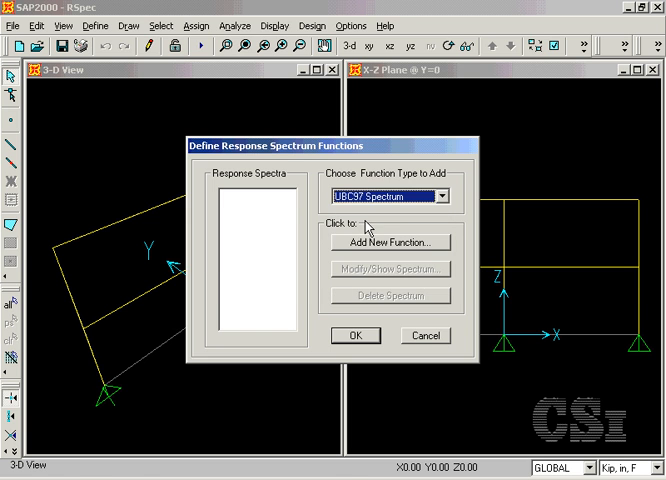
# Step: Add a new UBC97 function named UBC97RS, keeping Ca and Cv at 0.4
pyautogui.click(390, 242)
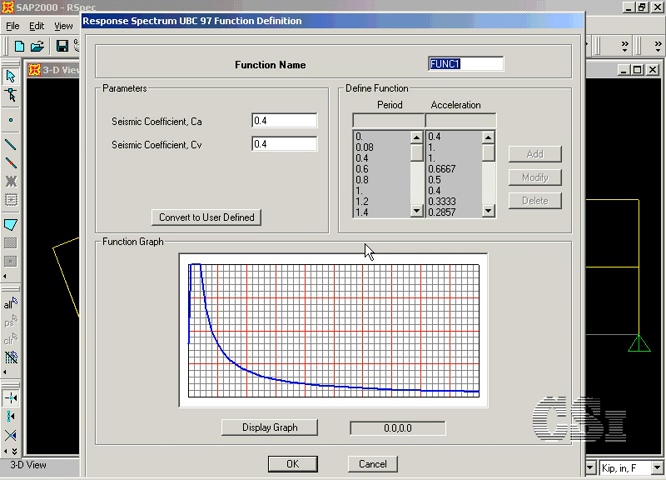
pyautogui.write('UBC97R')
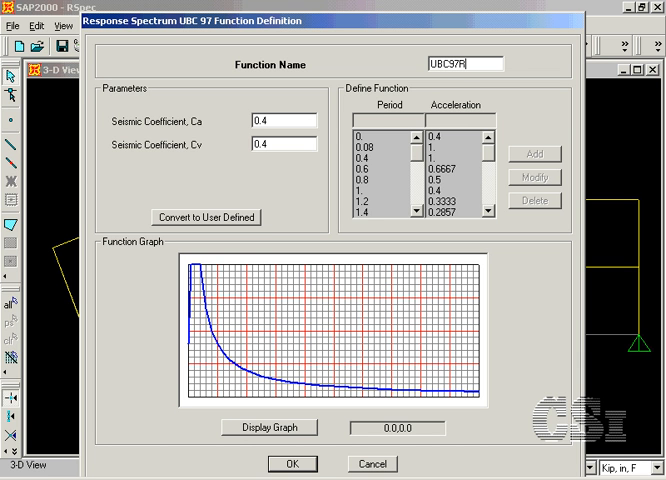
pyautogui.write('S')
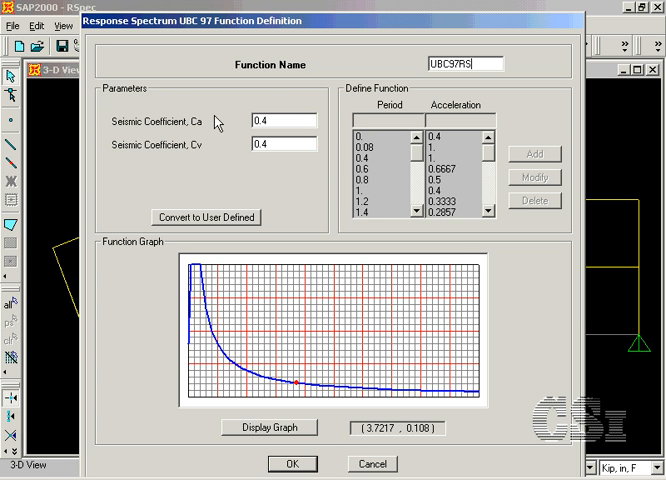
pyautogui.moveTo(276, 380)
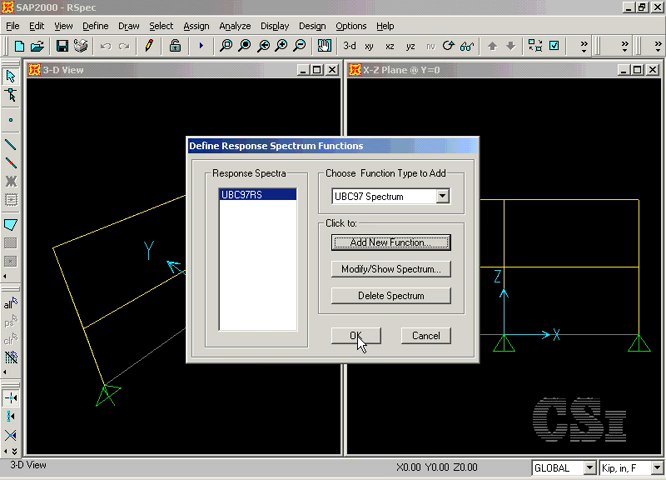
# Step: Accept the spectrum functions and add a new analysis case named RSP, ready to choose its type
pyautogui.click(356, 336)
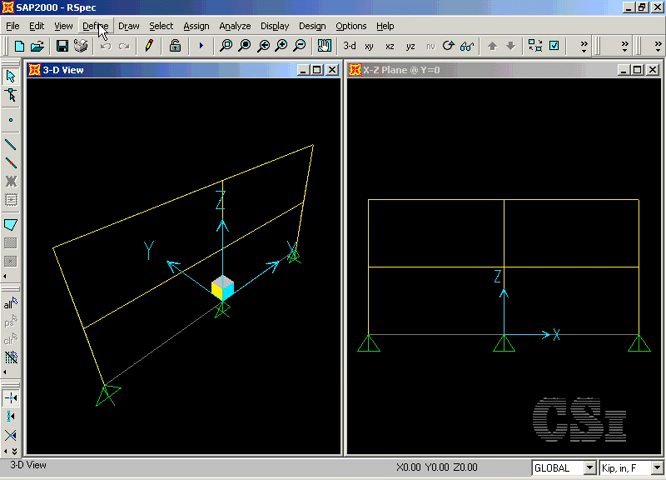
pyautogui.click(96, 24)
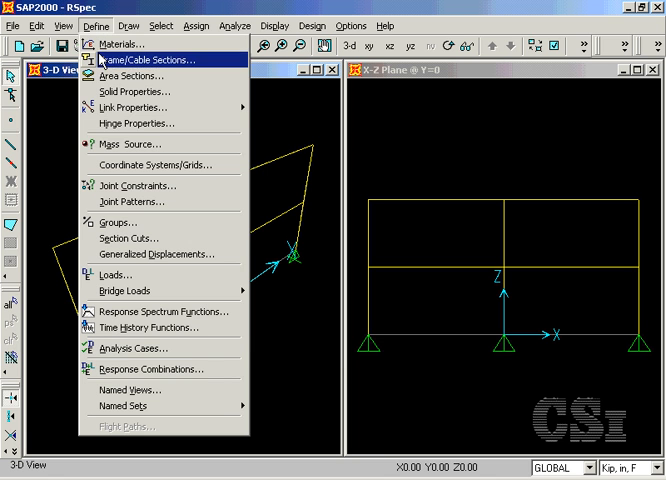
pyautogui.moveTo(140, 348)
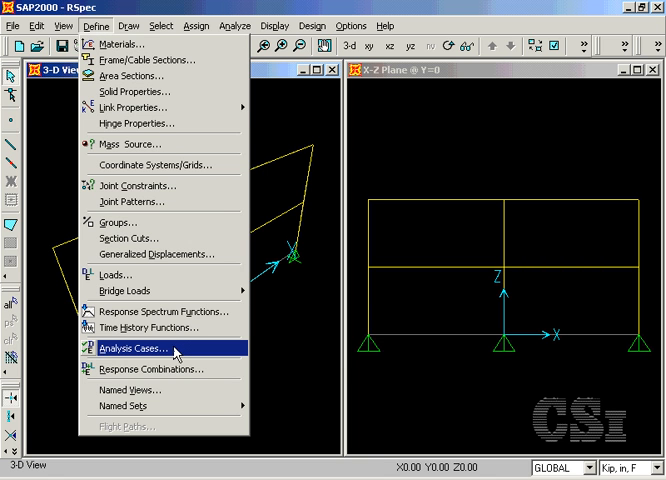
pyautogui.click(132, 348)
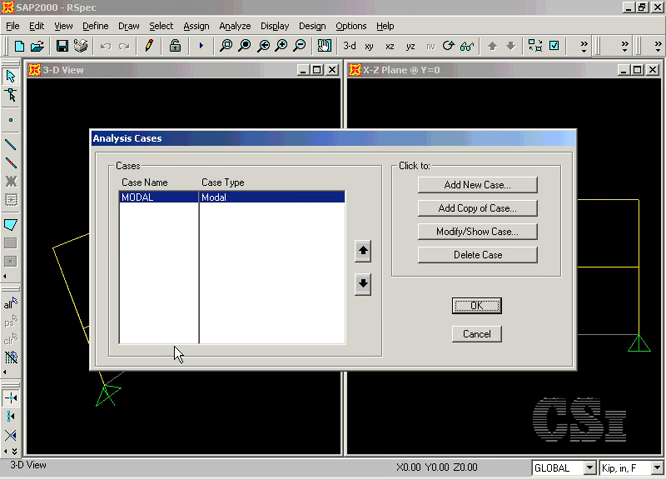
pyautogui.moveTo(472, 192)
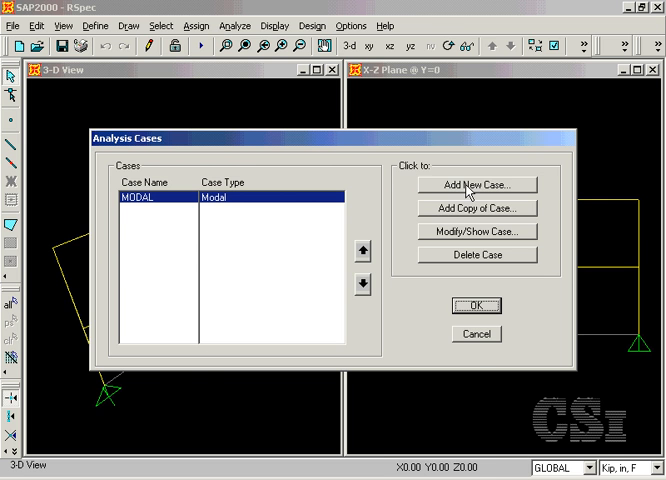
pyautogui.click(476, 184)
pyautogui.write('R')
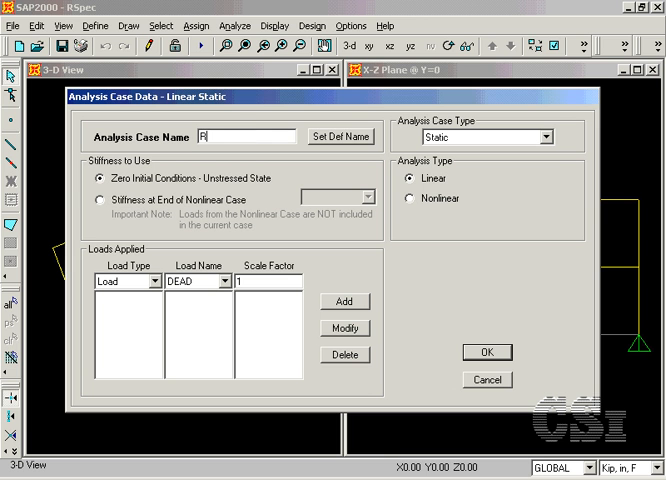
pyautogui.write('SP')
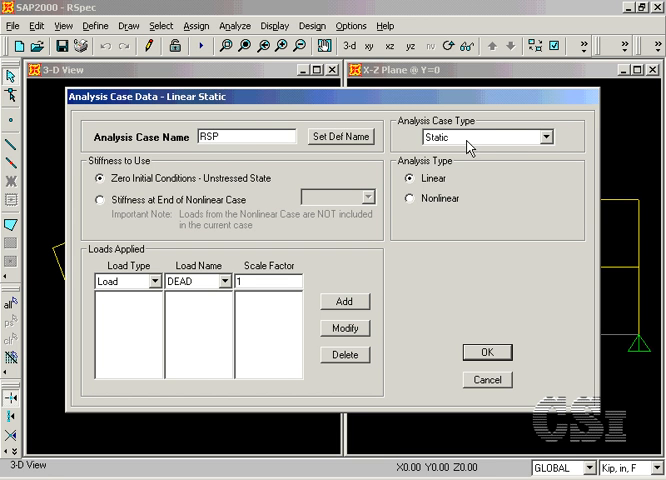
pyautogui.click(546, 136)
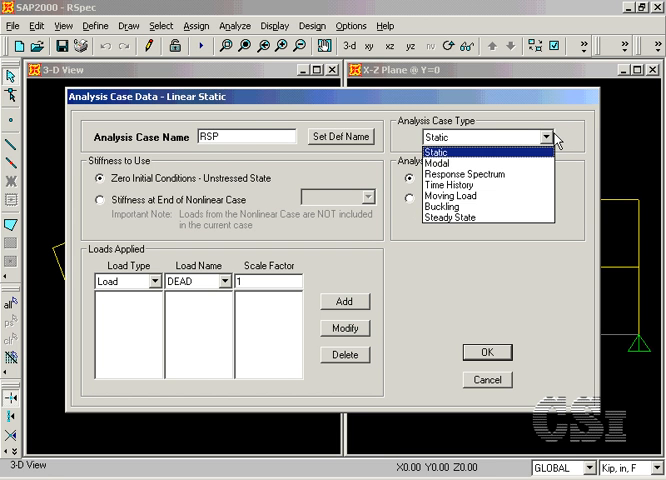
pyautogui.moveTo(464, 174)
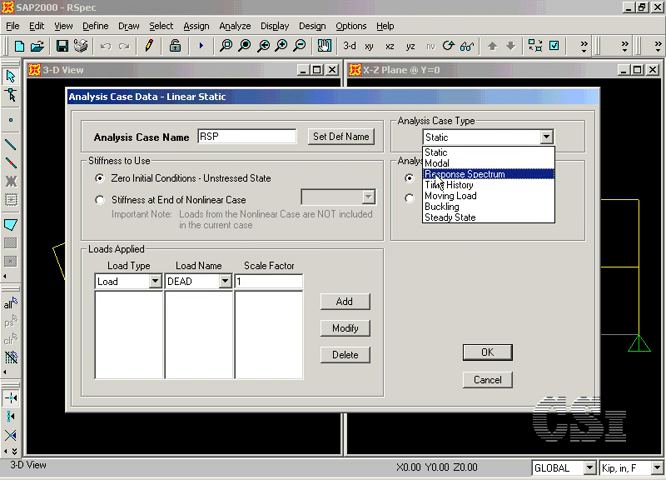
# Step: Make RSP a response spectrum case with CQC modal, SRSS directional combination and modes from MODAL
pyautogui.click(468, 174)
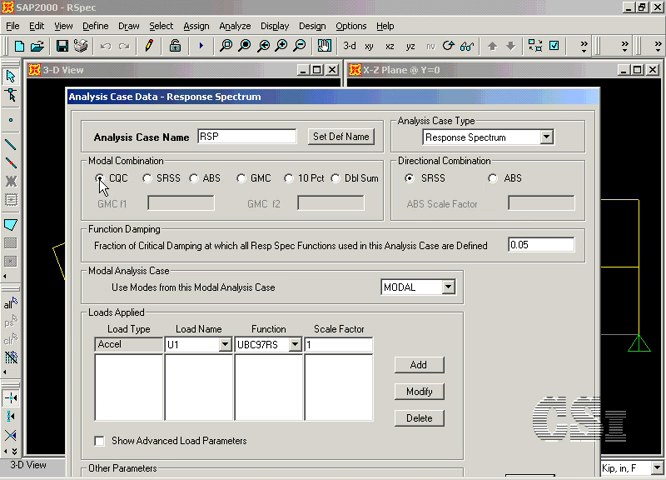
pyautogui.click(148, 178)
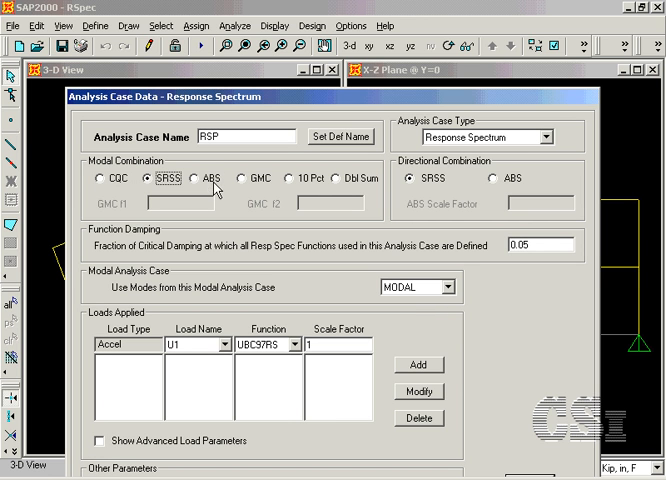
pyautogui.click(240, 178)
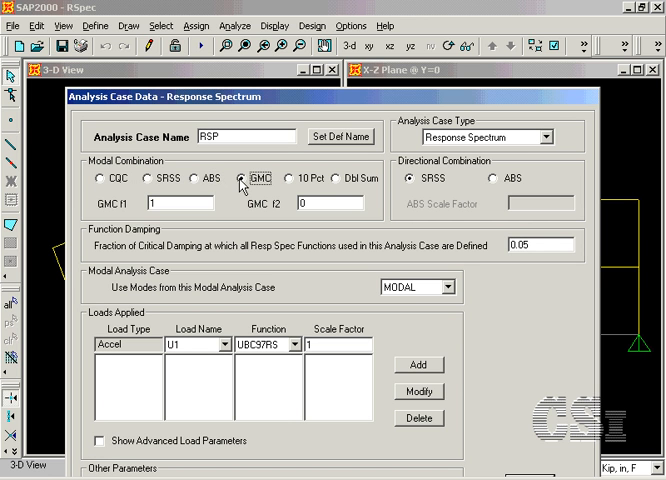
pyautogui.click(100, 178)
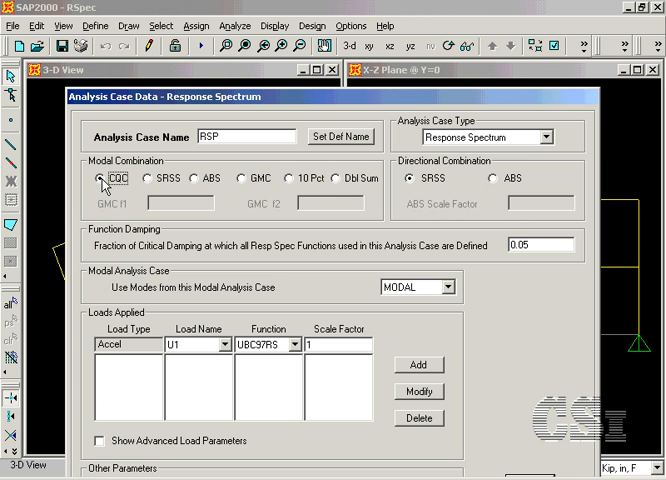
pyautogui.moveTo(404, 176)
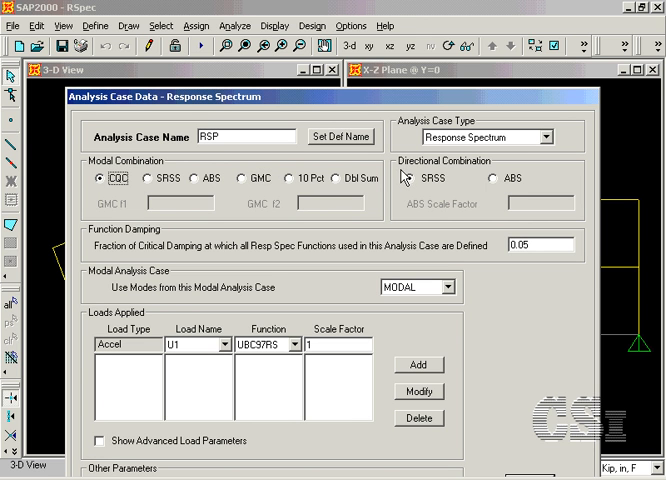
pyautogui.click(408, 178)
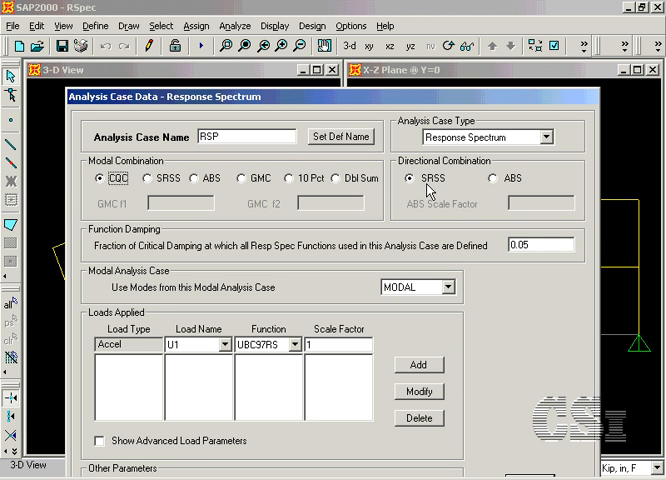
pyautogui.moveTo(156, 304)
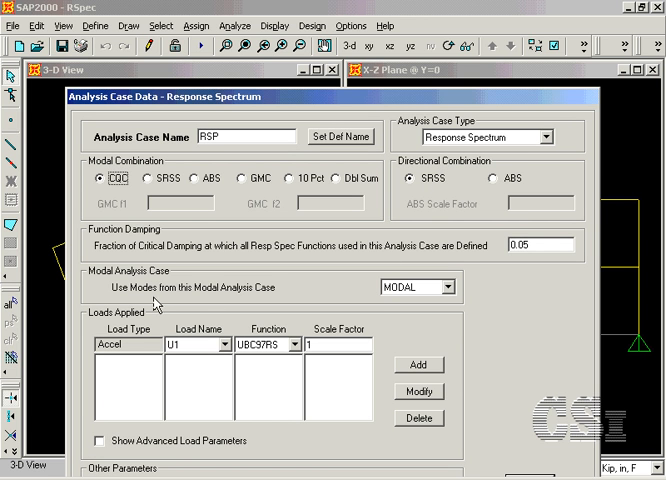
pyautogui.click(446, 286)
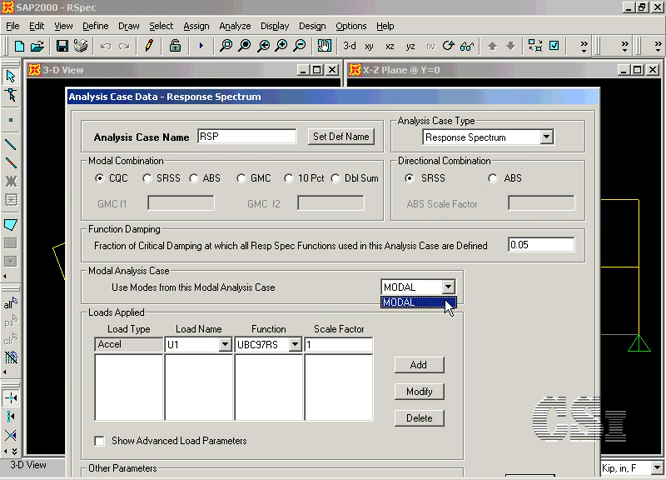
pyautogui.click(398, 300)
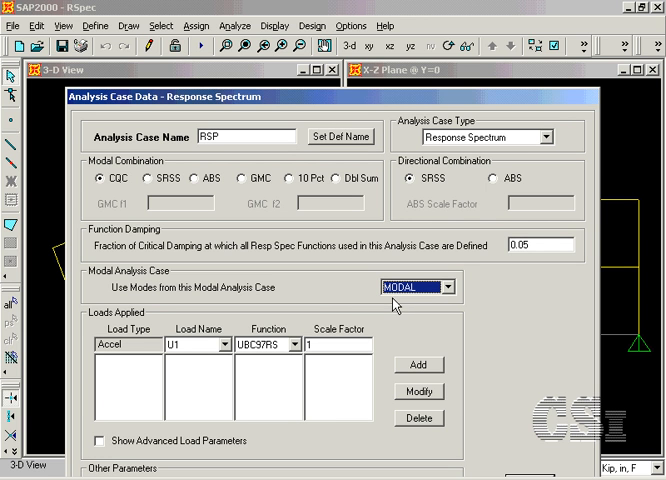
pyautogui.moveTo(198, 356)
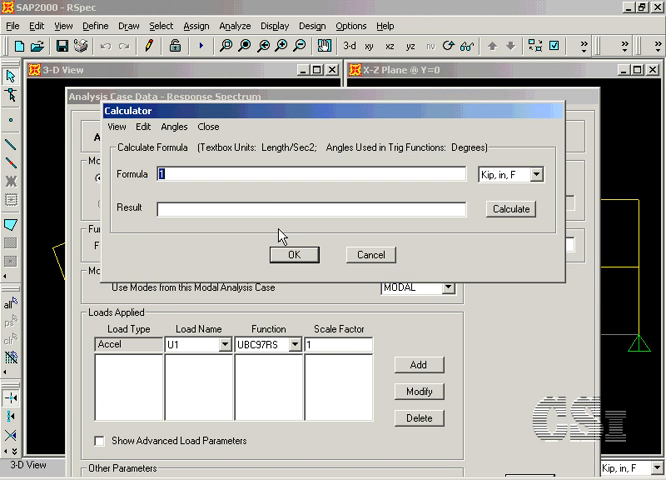
# Step: Compute 32.2*12 in the calculator and apply 386.4 as the acceleration load scale factor
pyautogui.write('32')
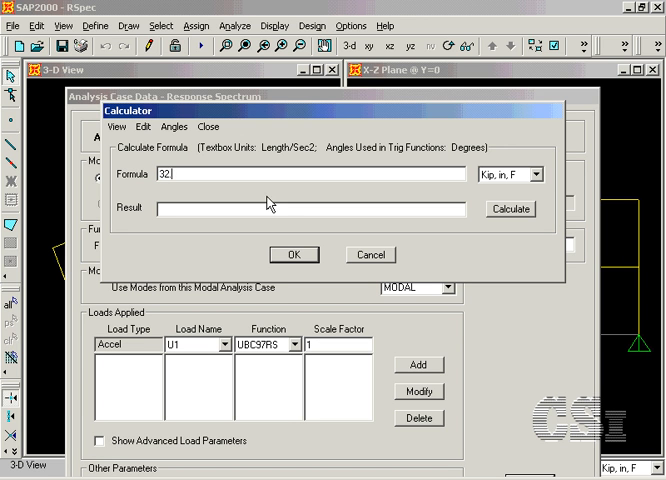
pyautogui.write('.2*12')
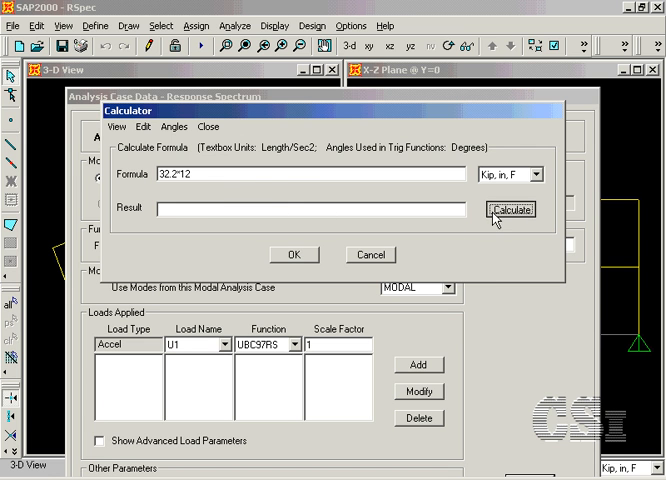
pyautogui.click(510, 208)
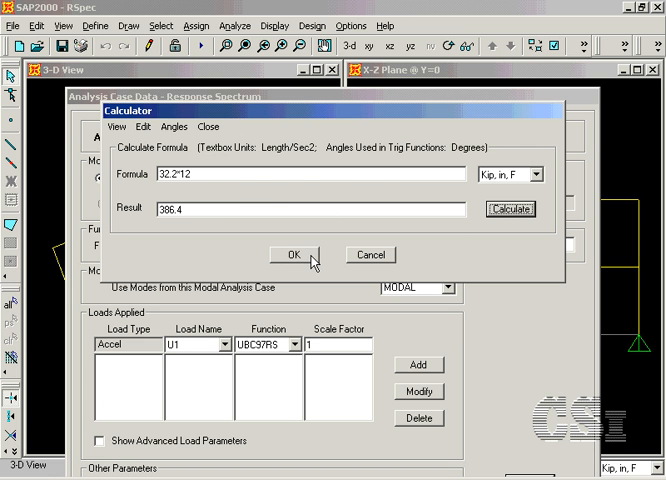
pyautogui.click(292, 256)
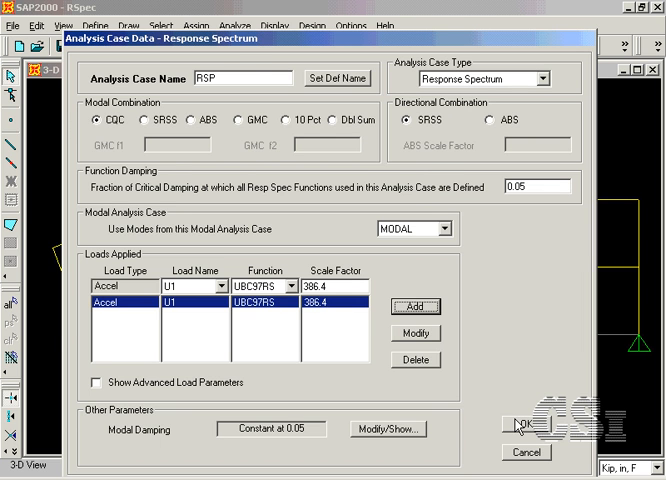
# Step: Accept the RSP case with its two Accel loads at 386.4 and close Analysis Cases
pyautogui.click(520, 428)
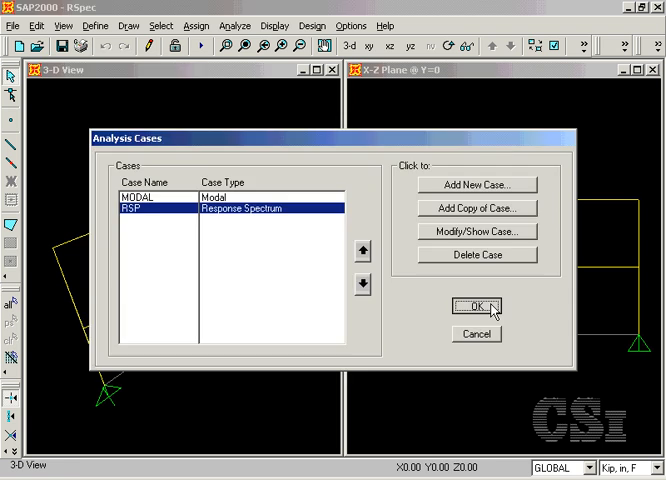
pyautogui.click(476, 306)
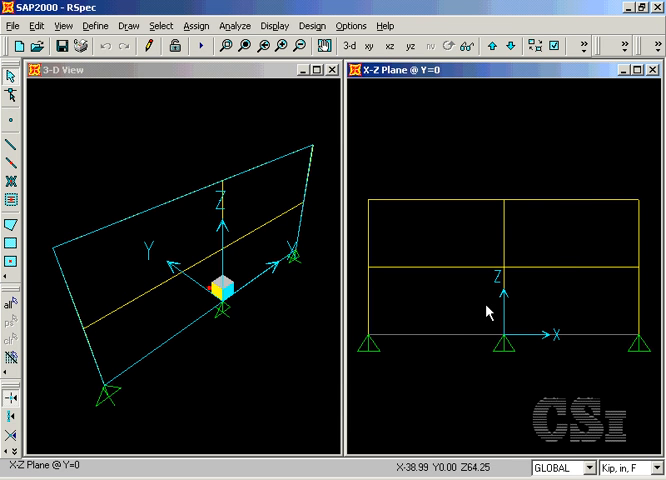
pyautogui.moveTo(222, 84)
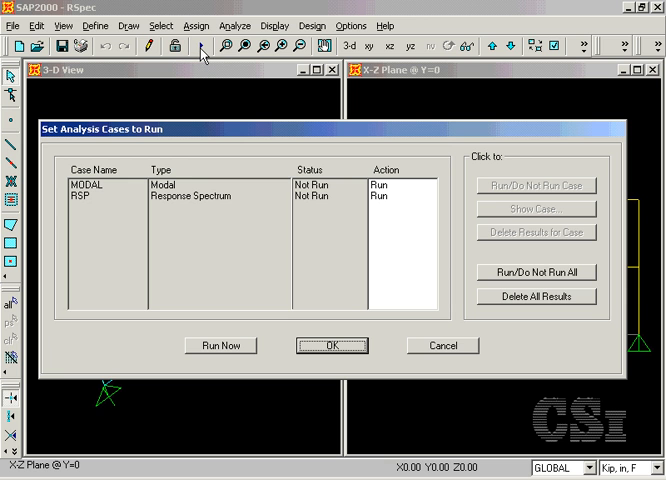
pyautogui.moveTo(88, 200)
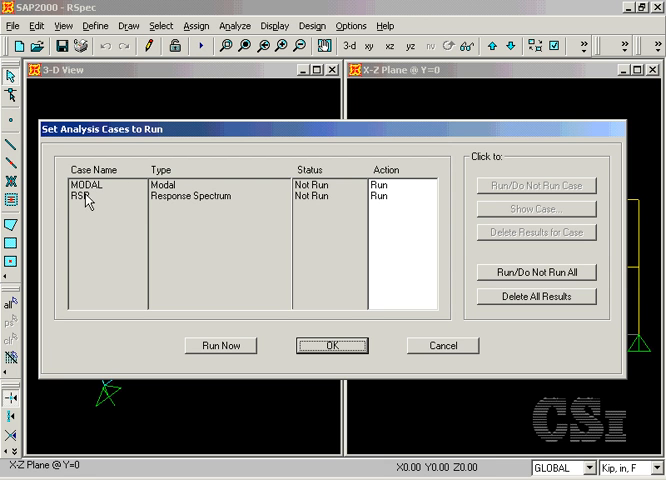
pyautogui.moveTo(136, 212)
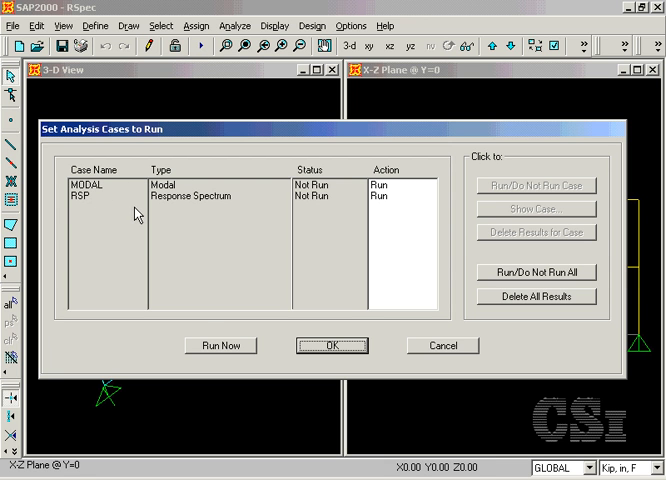
pyautogui.moveTo(220, 344)
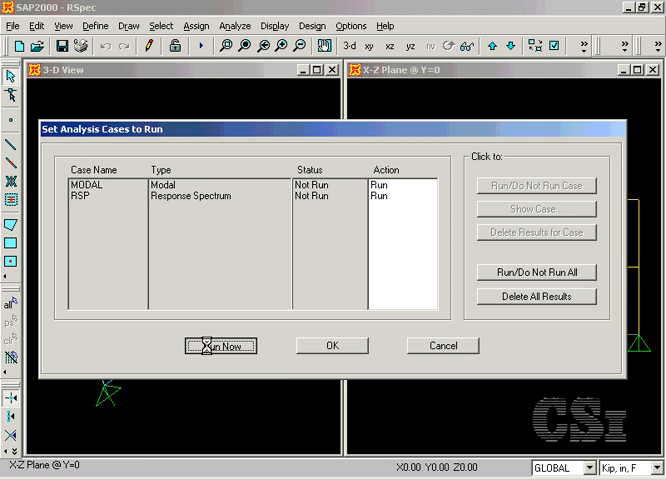
# Step: Run the MODAL and RSP analyses and dismiss the Analysis Complete report
pyautogui.click(220, 344)
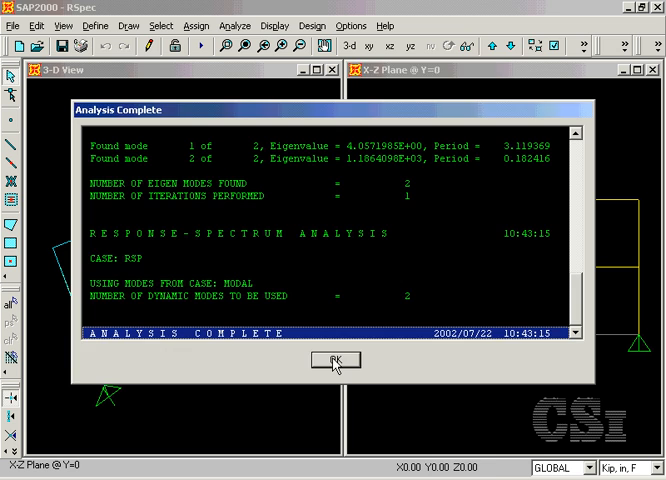
pyautogui.click(334, 360)
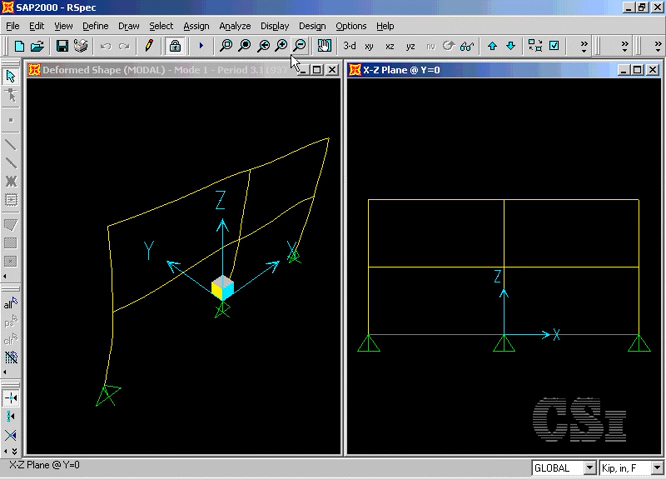
# Step: Display the deformed shape for the RSP case in the plane view
pyautogui.click(276, 24)
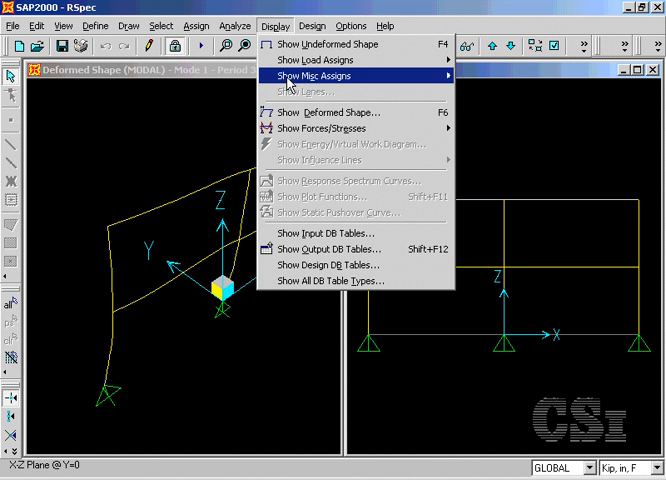
pyautogui.click(308, 76)
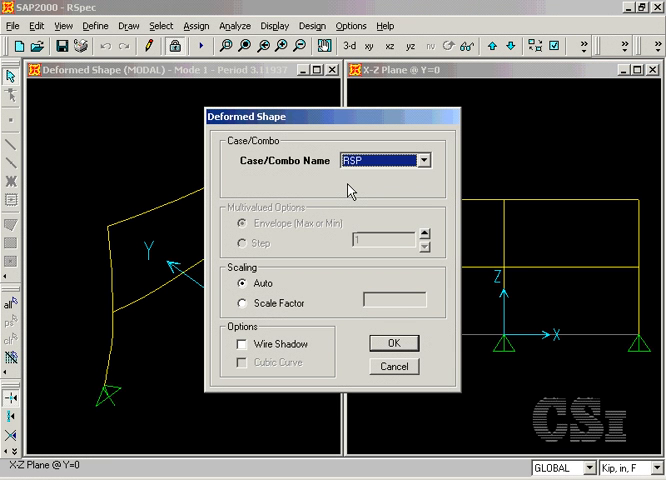
pyautogui.click(392, 342)
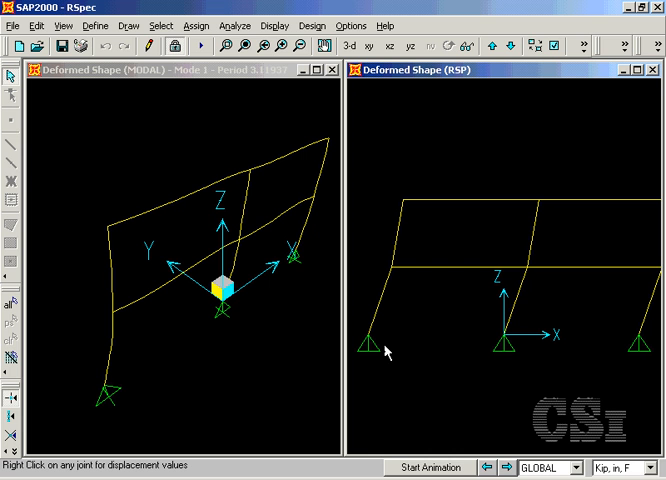
pyautogui.moveTo(454, 84)
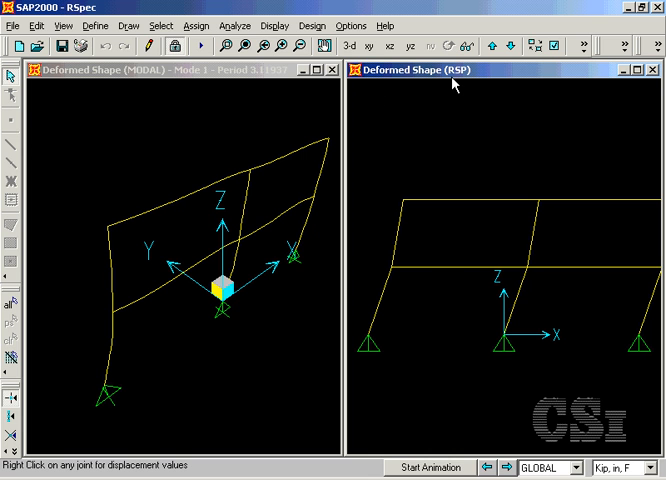
pyautogui.click(274, 24)
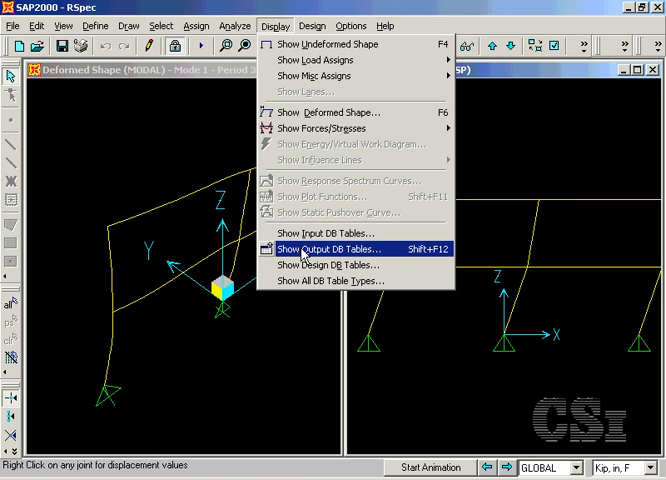
# Step: Show the Joint Displacements output table restricted to the RSP case
pyautogui.click(330, 248)
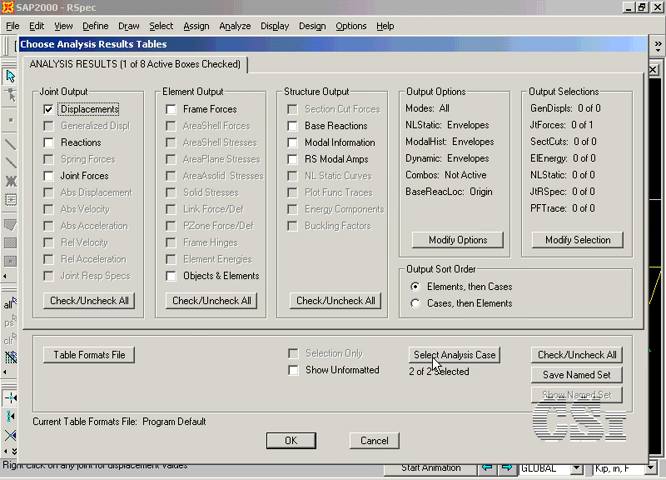
pyautogui.click(454, 354)
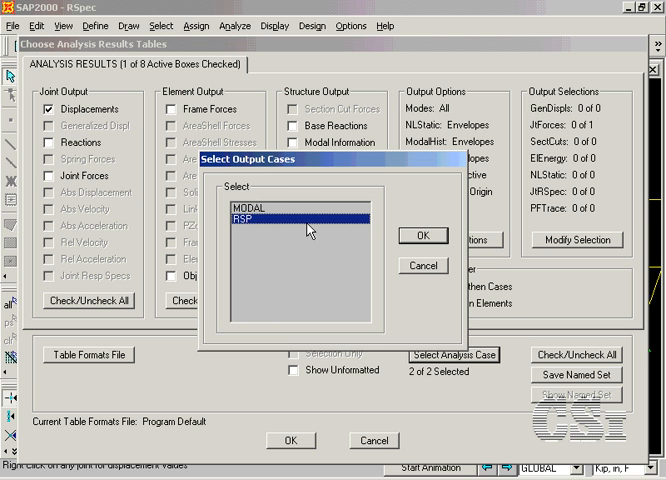
pyautogui.click(422, 236)
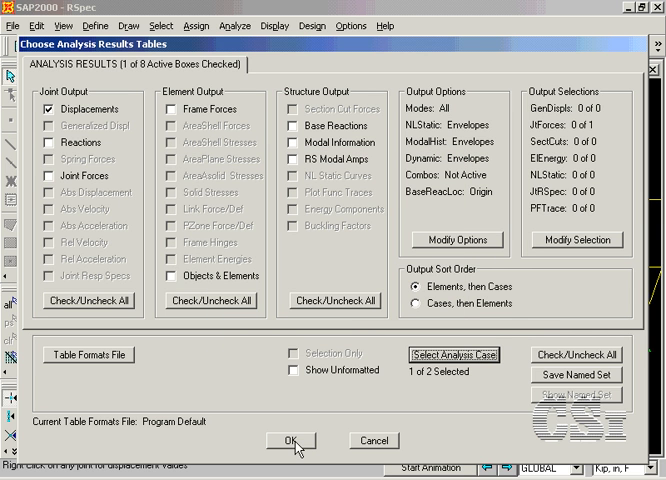
pyautogui.click(292, 440)
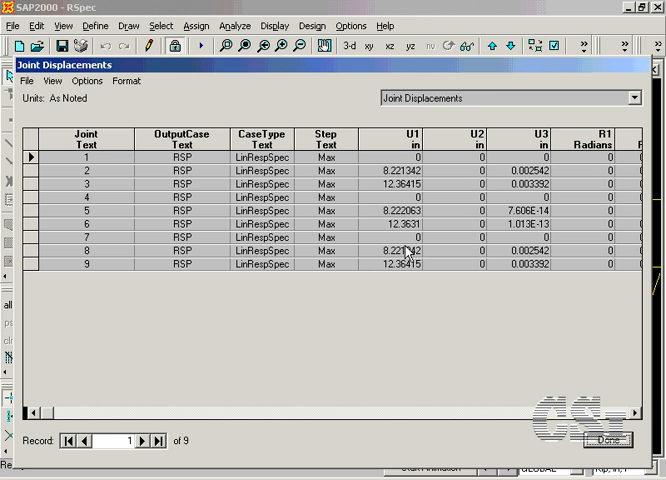
pyautogui.moveTo(400, 276)
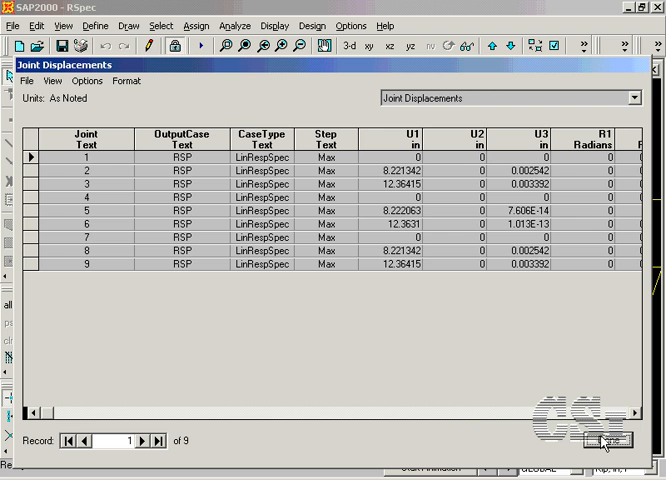
# Step: Review the RSP joint displacement values, then close the table to return to the deformed-shape views
pyautogui.click(608, 440)
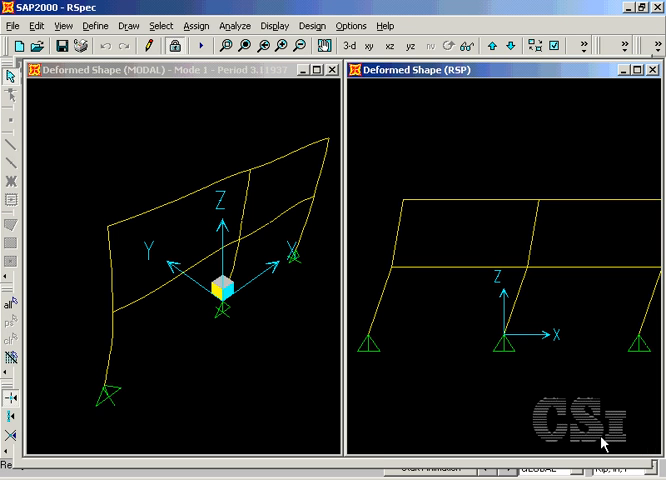